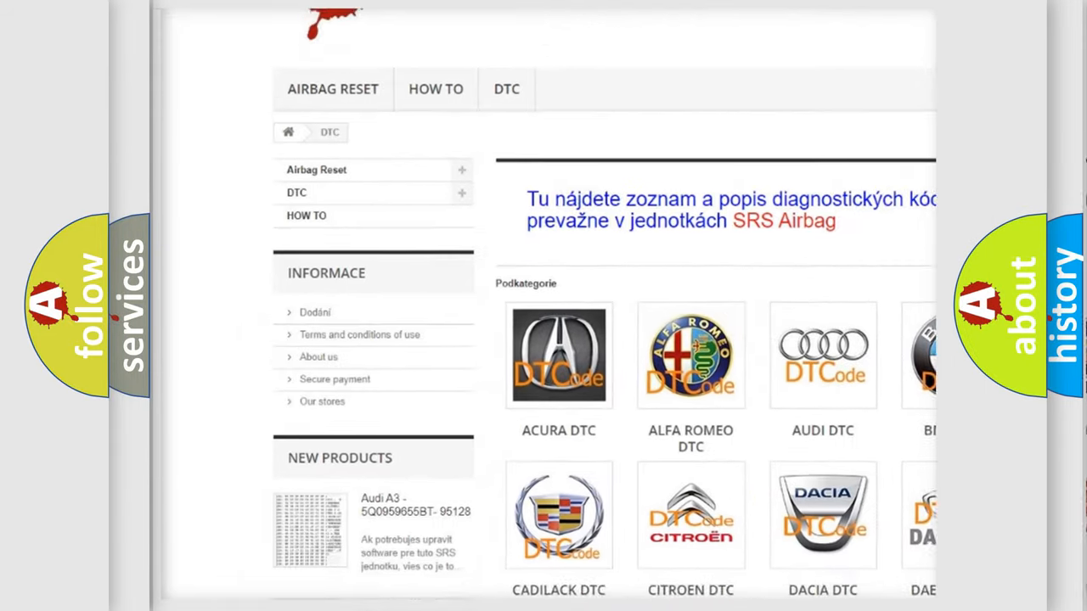
scroll("down", 3)
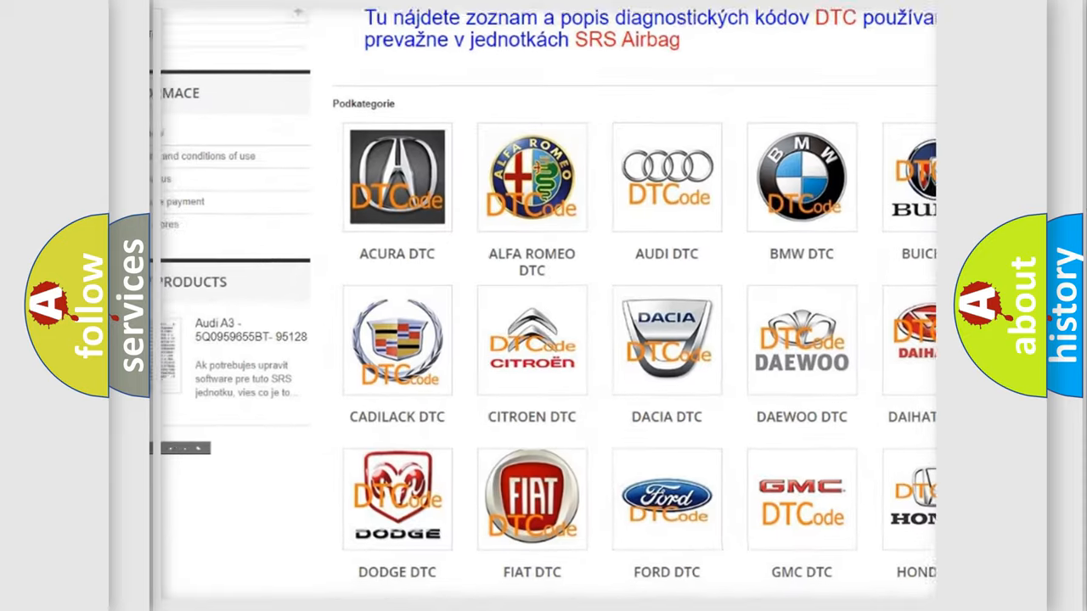
scroll("down", 3)
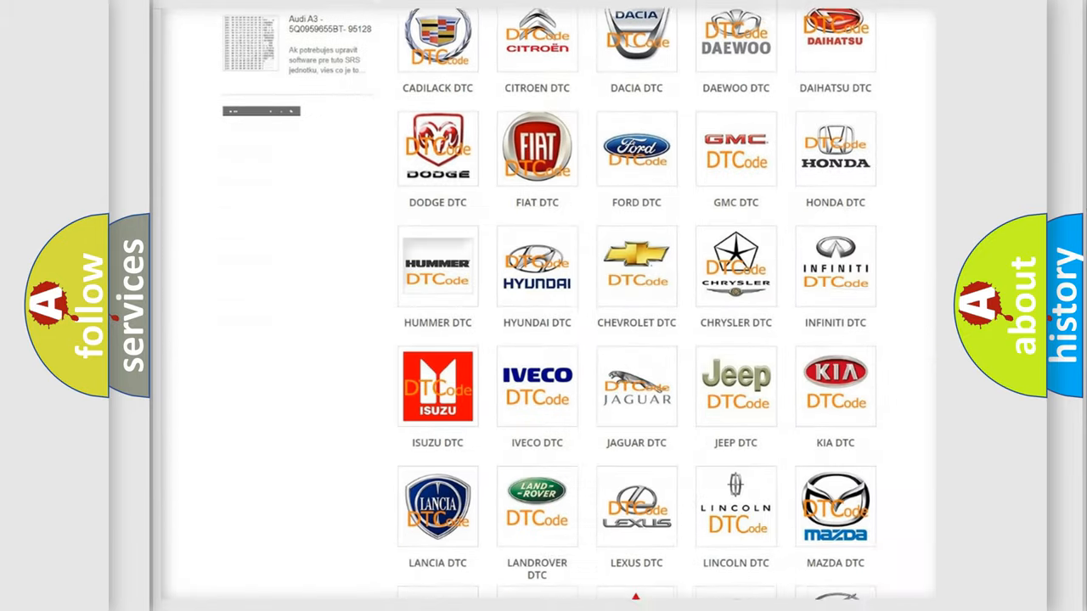
scroll("down", 3)
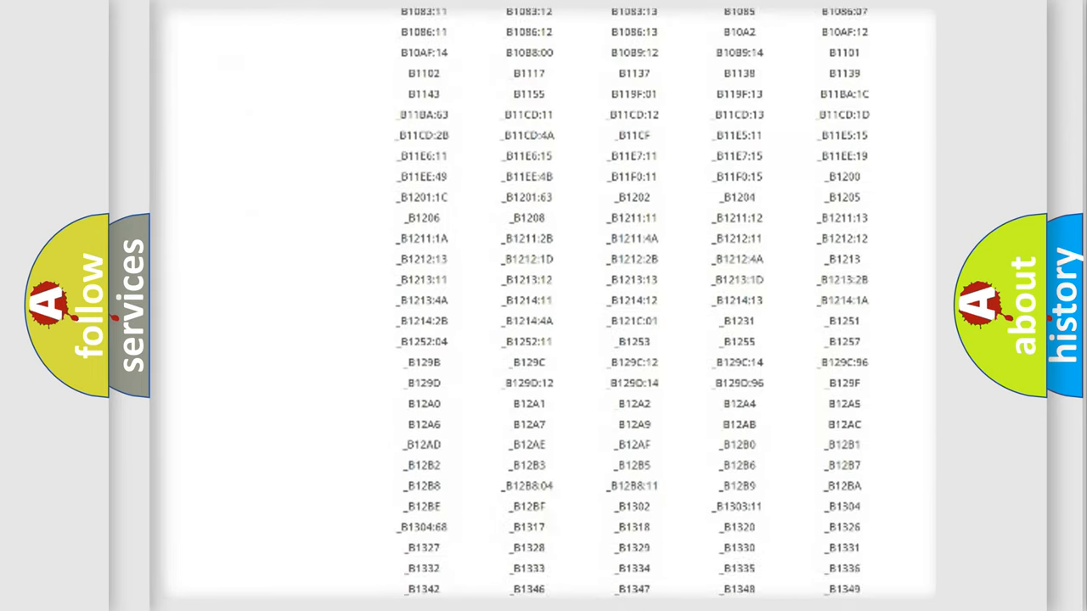
scroll("down", 3)
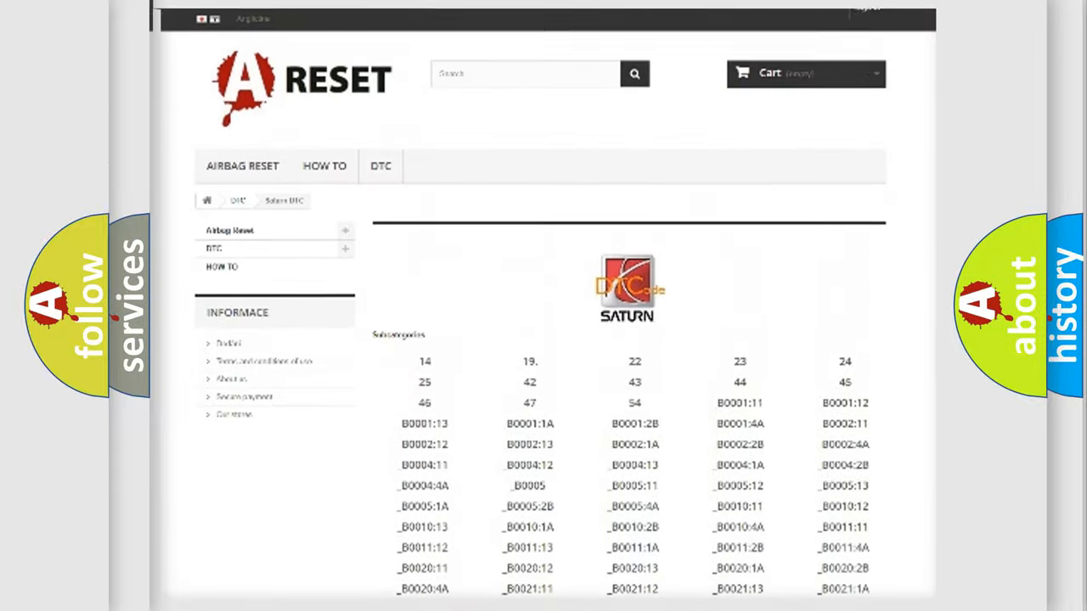
scroll("up", 3)
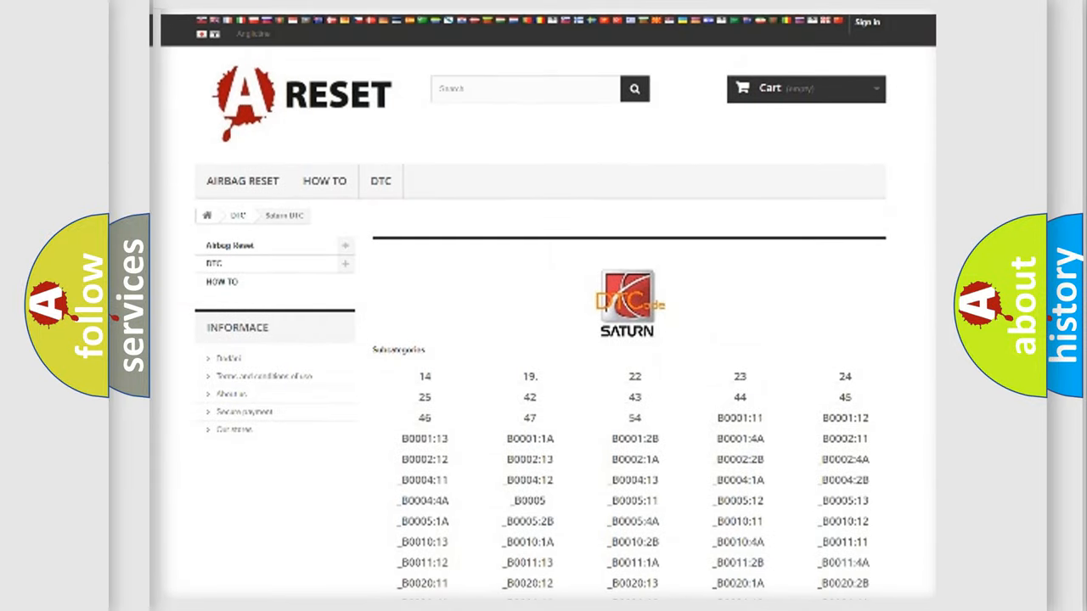